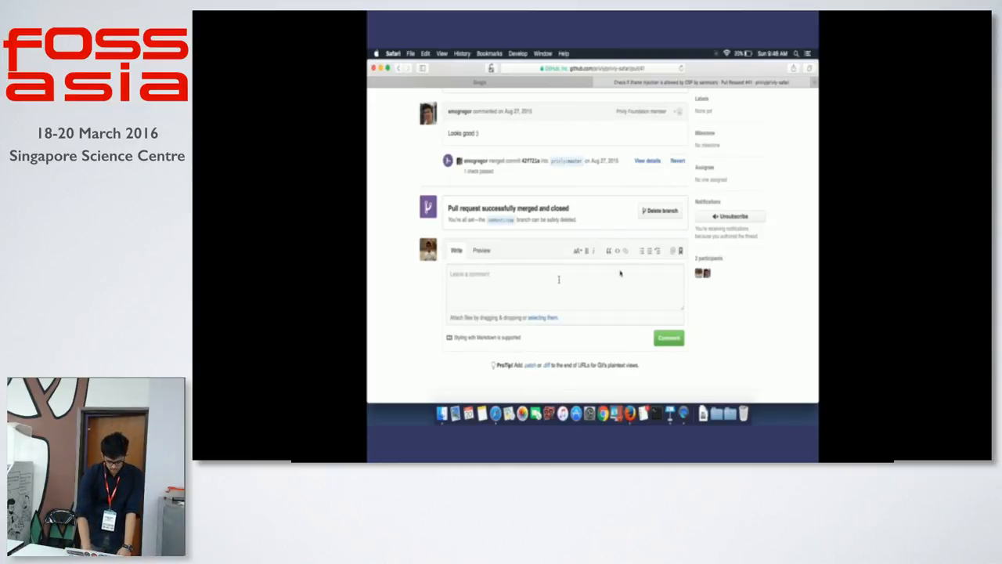
Step: Draft the pull-request comment 'Using Privly is easy' and send it as a Privly New Message
click(559, 294)
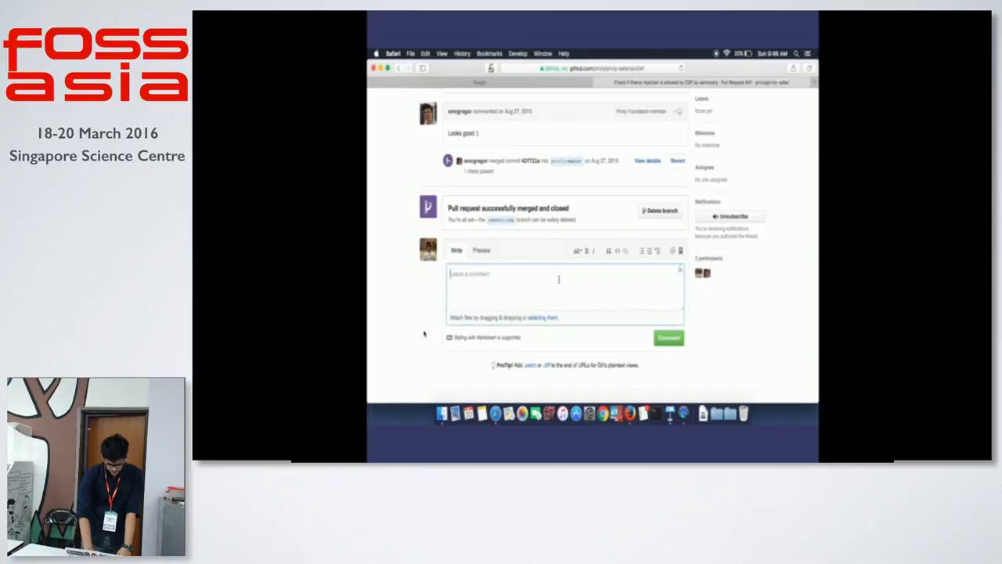
text(Using Privly)
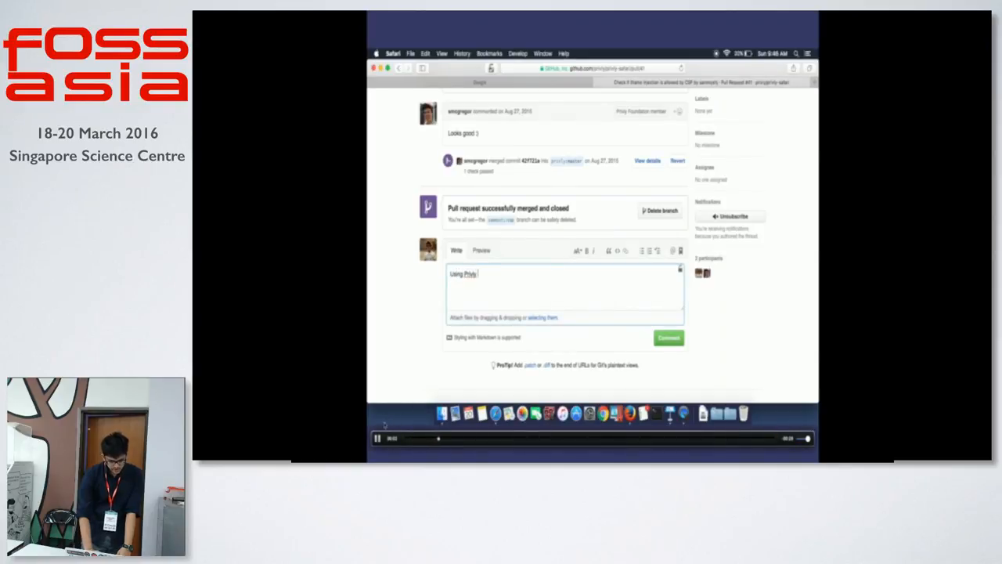
text(is easy)
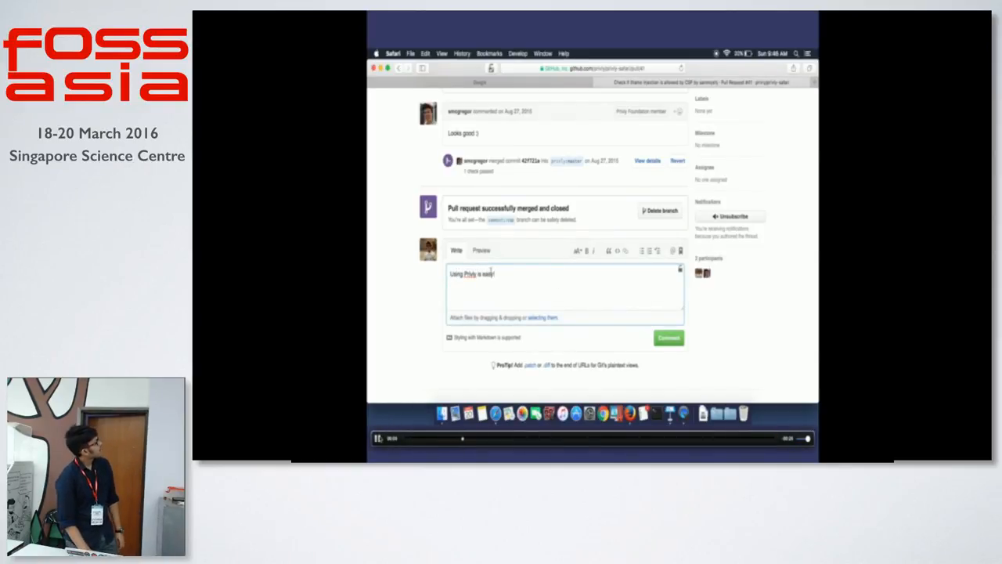
right_click(469, 274)
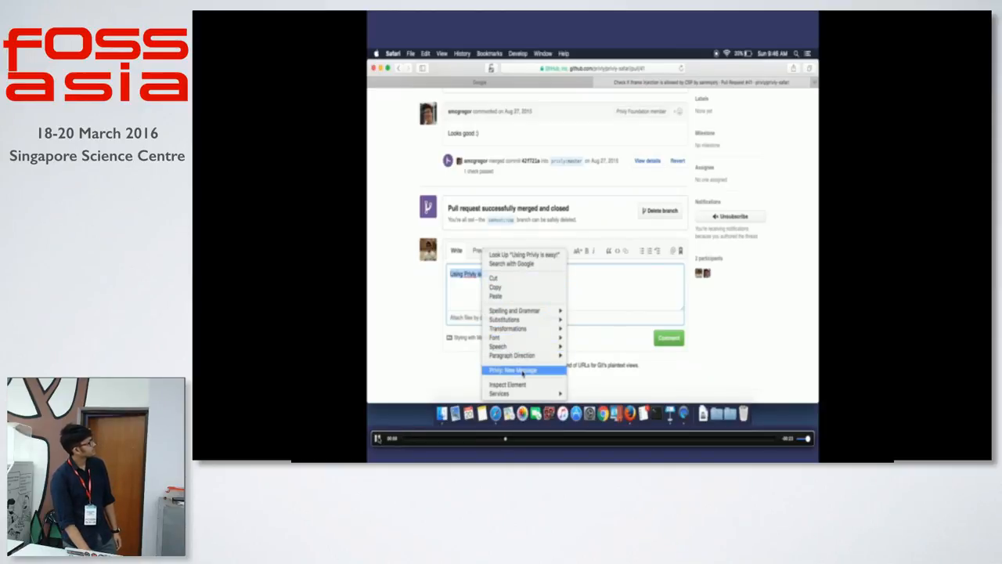
click(514, 369)
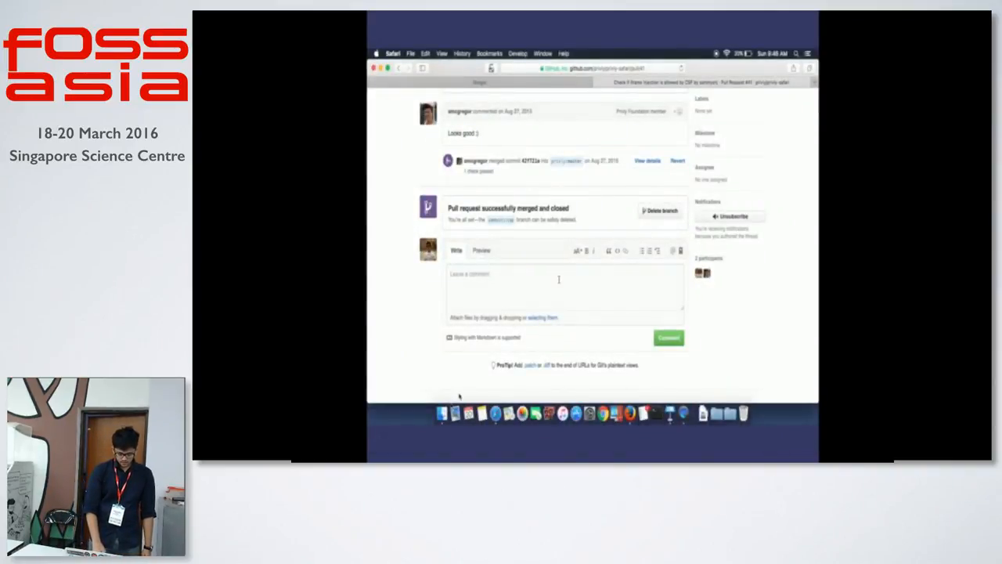
Step: From the Privly message page, follow the sign-in link to the content server login form
text(Using Priv)
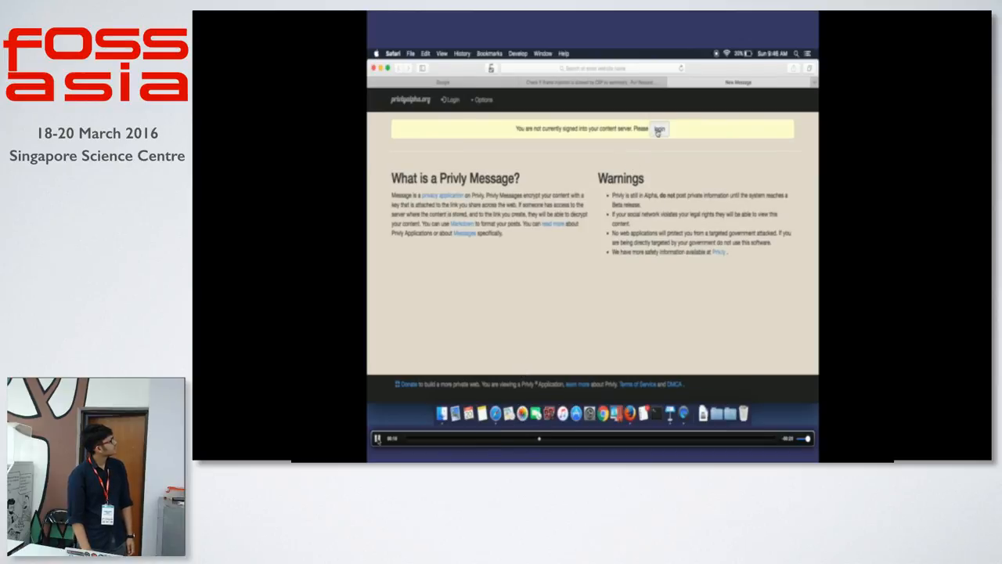
click(658, 128)
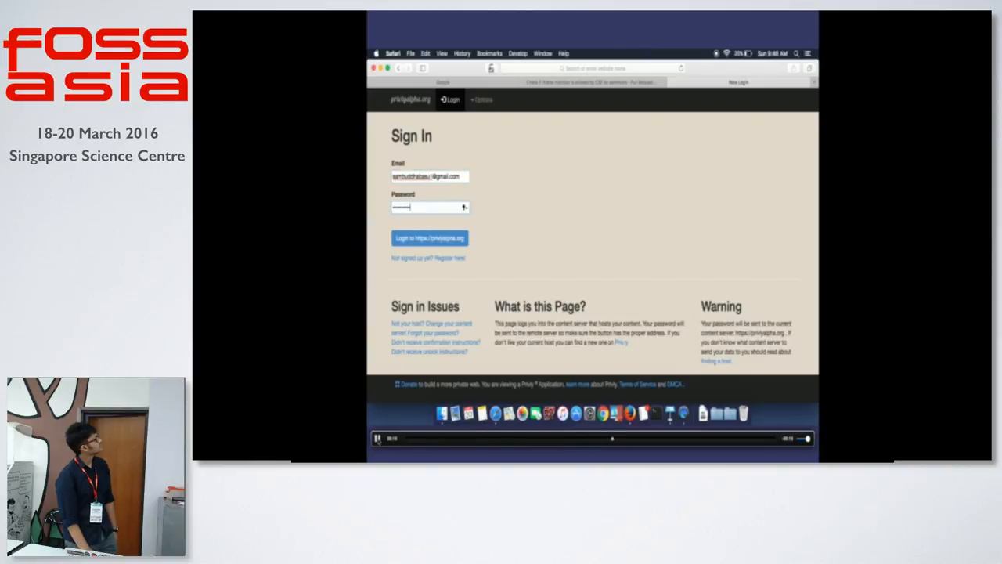
Step: Choose a time until the message is destroyed and save to generate the Privly link
click(429, 238)
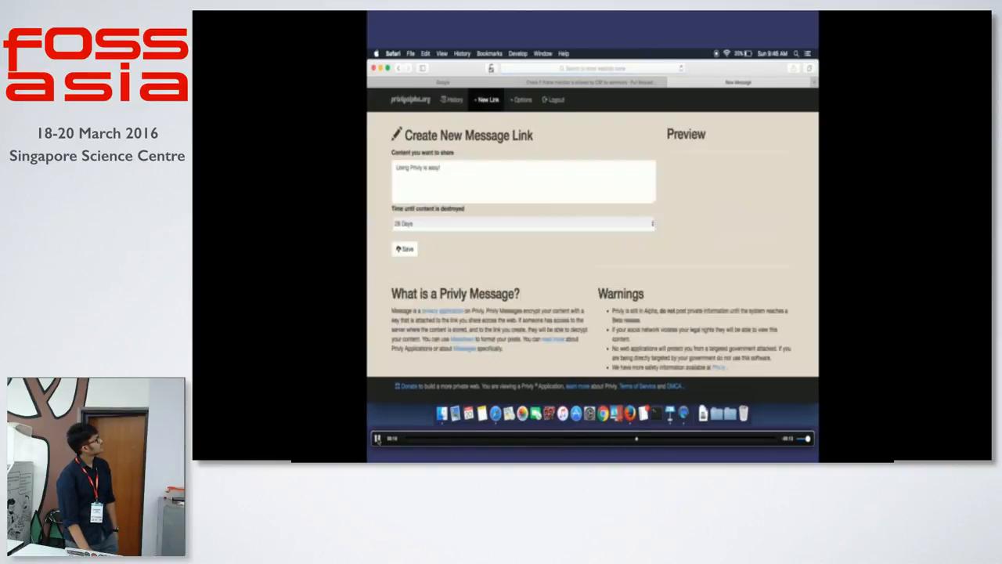
click(377, 438)
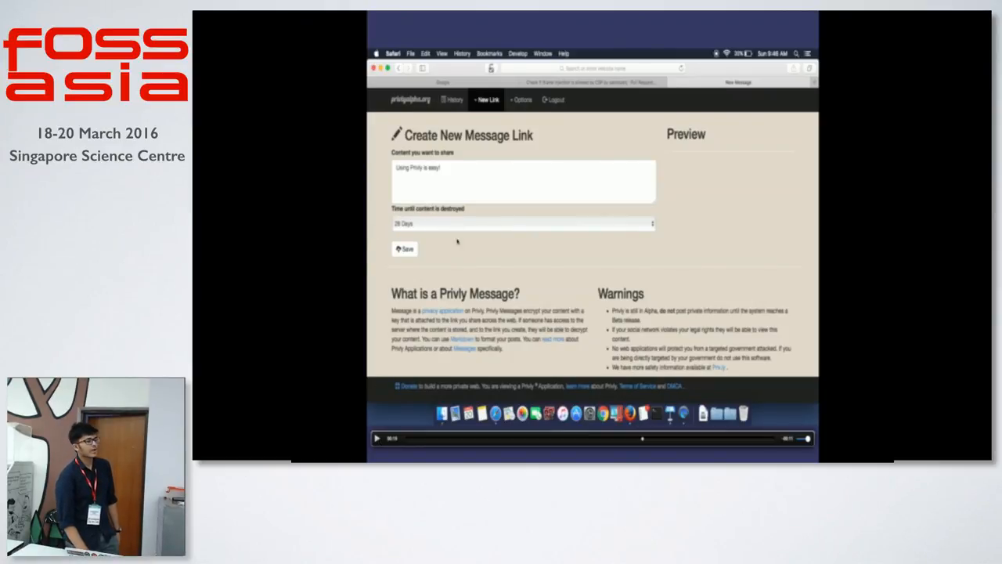
mouse_move(479, 265)
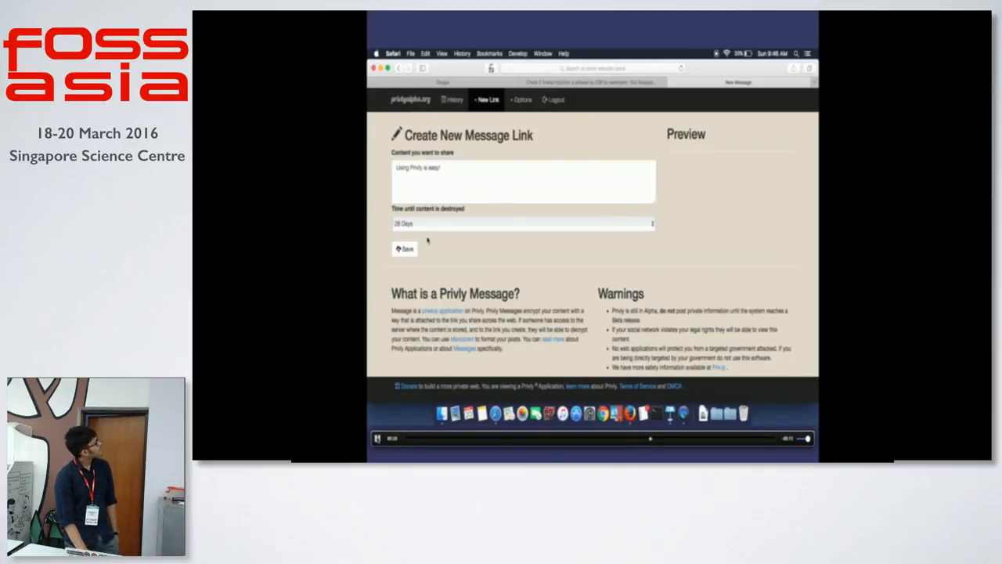
click(523, 222)
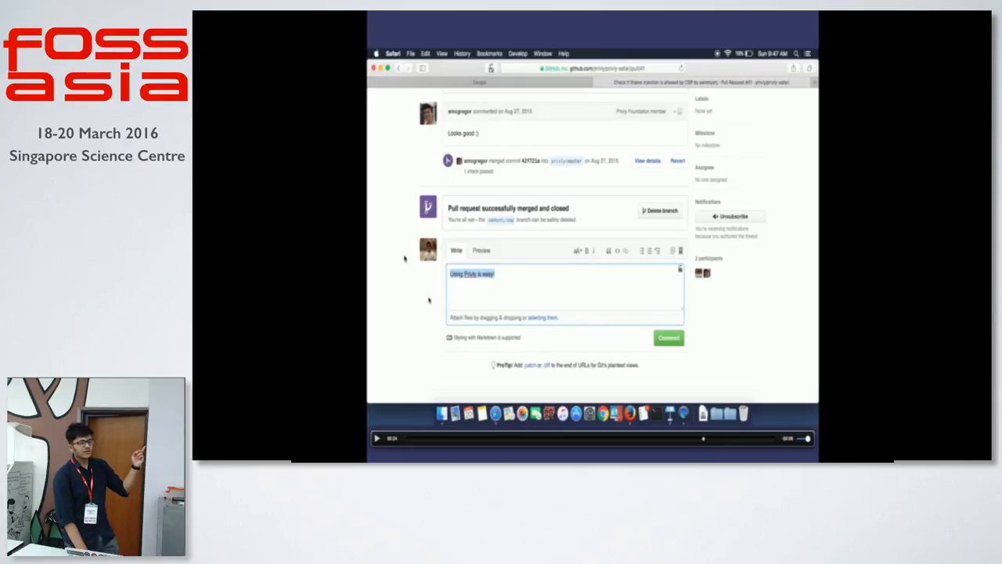
mouse_move(423, 362)
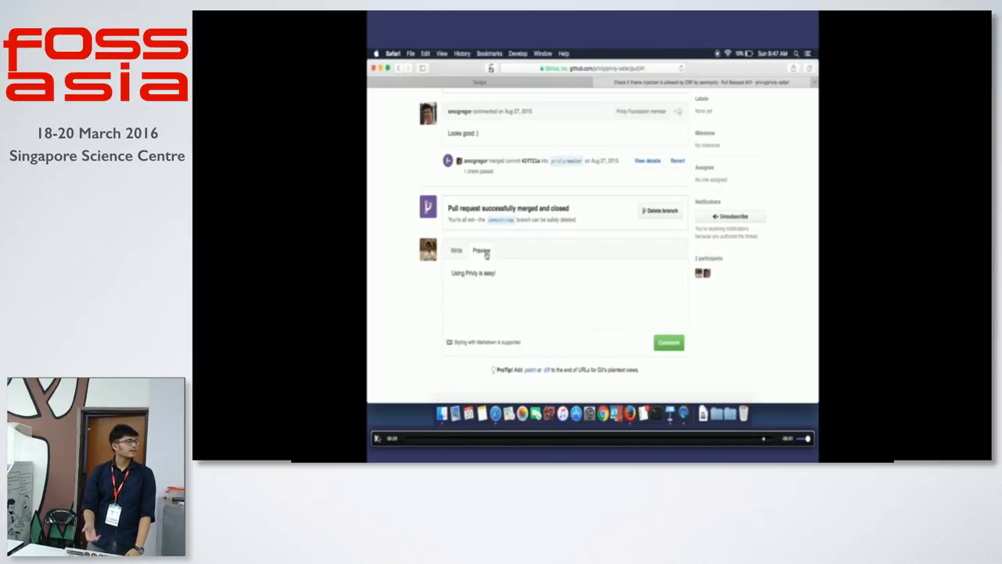
click(376, 439)
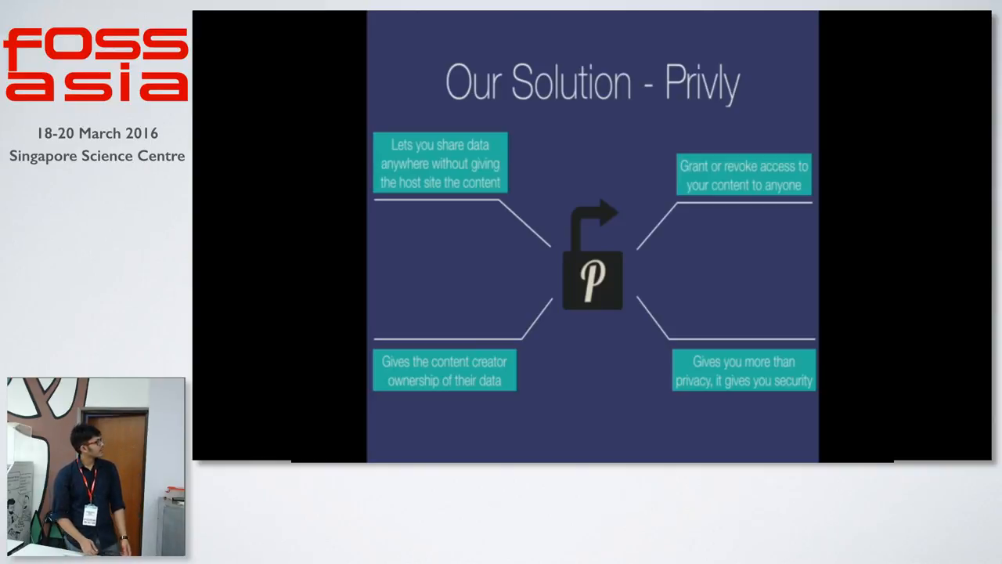
Step: Advance from the Our Solution - Privly slide to What Privly does not do
key(Right)
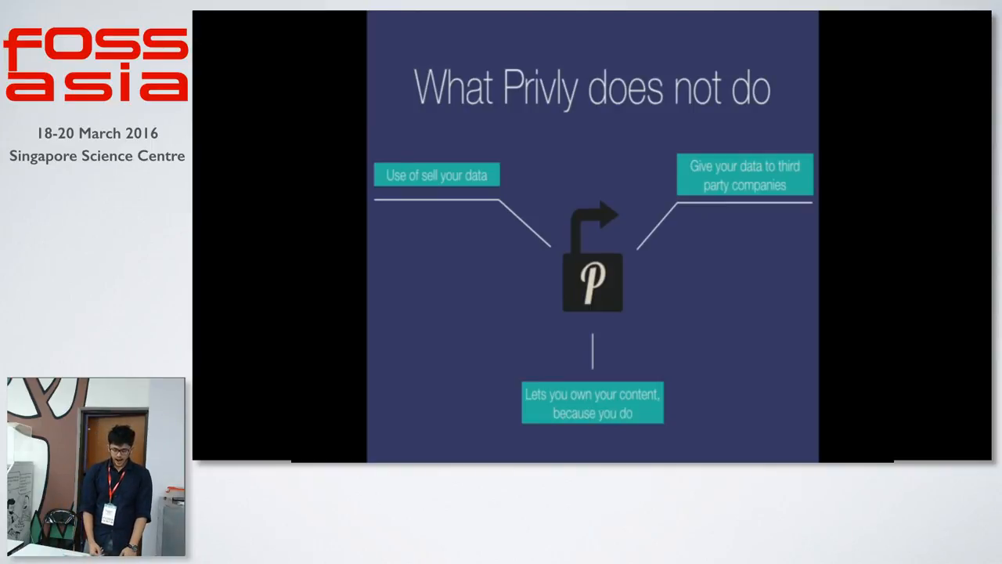
key(right)
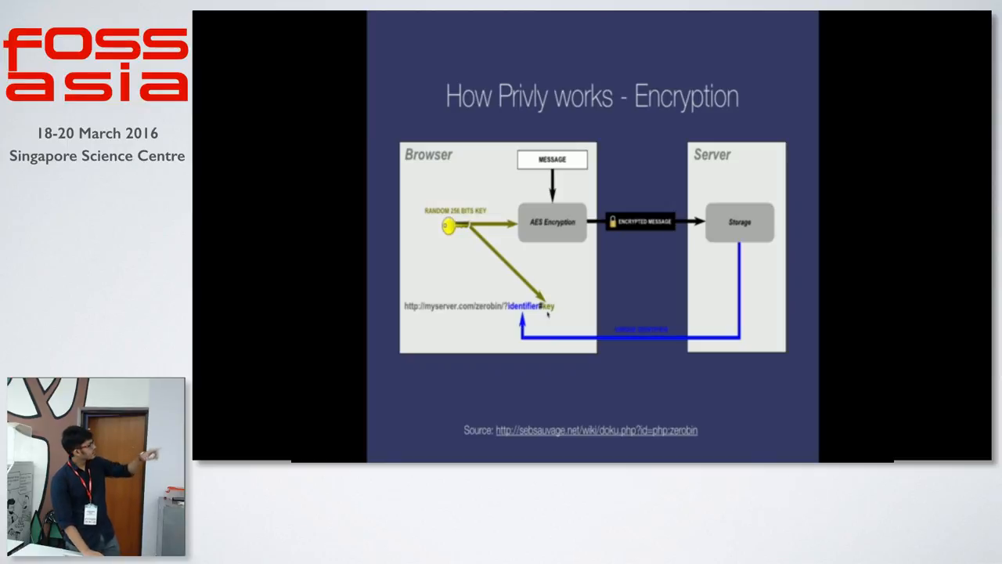
Step: Advance from the Encryption diagram slide to the Decryption slide
key(right)
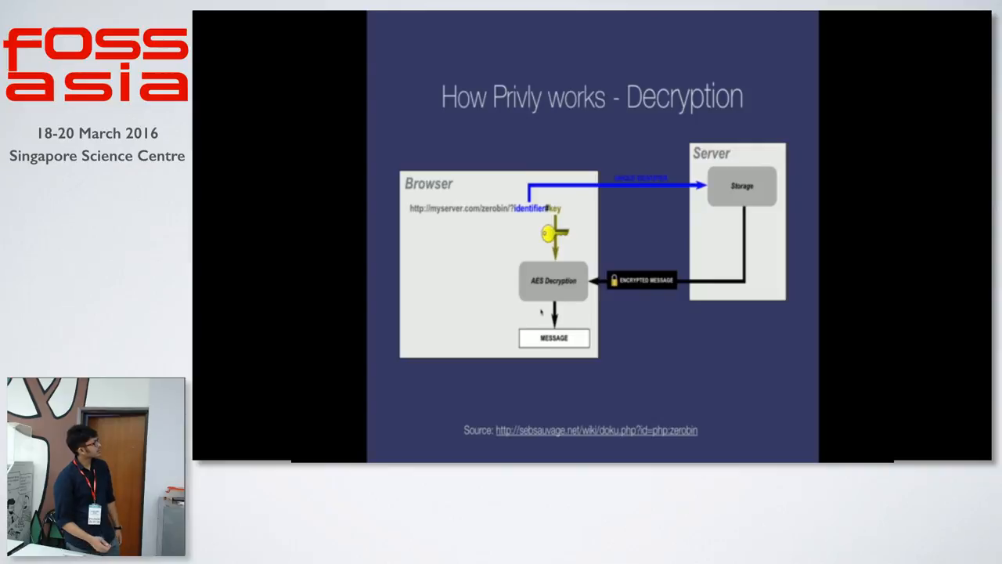
mouse_move(582, 216)
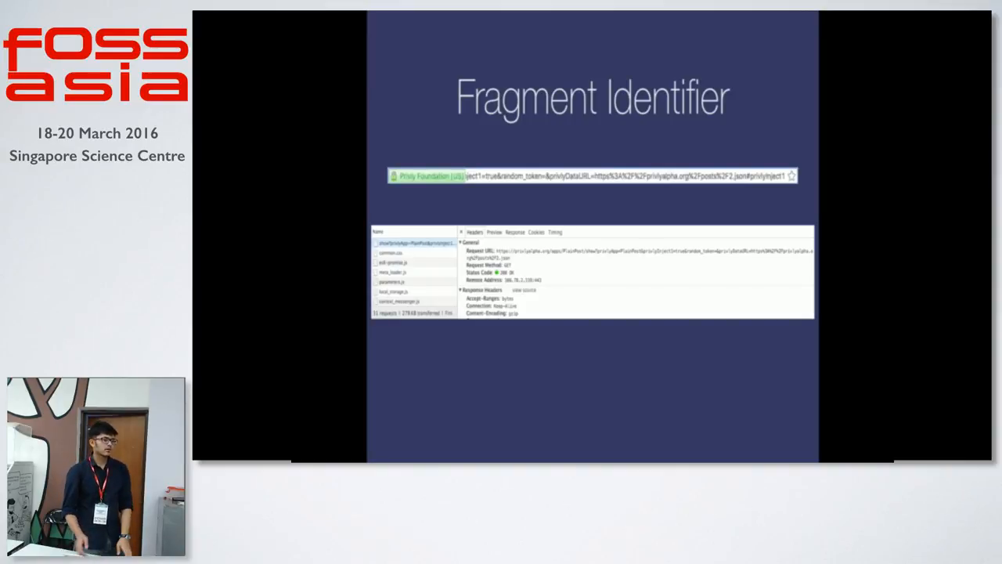
Step: Advance to the Fragment Identifier slide with the example link and network request details
key(Right)
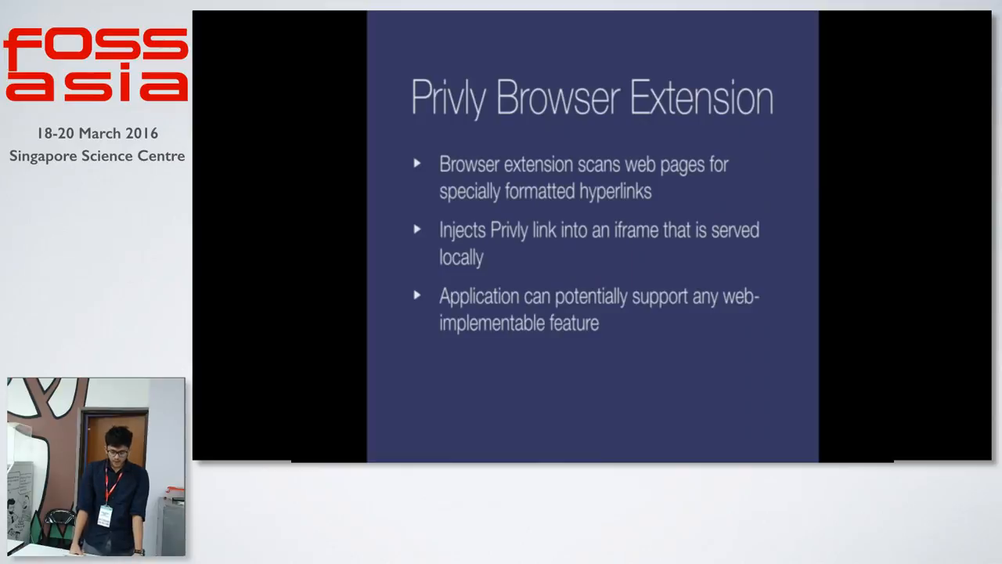
Step: Advance to the Privly Browser Extension slide on finding and injecting links
key(right)
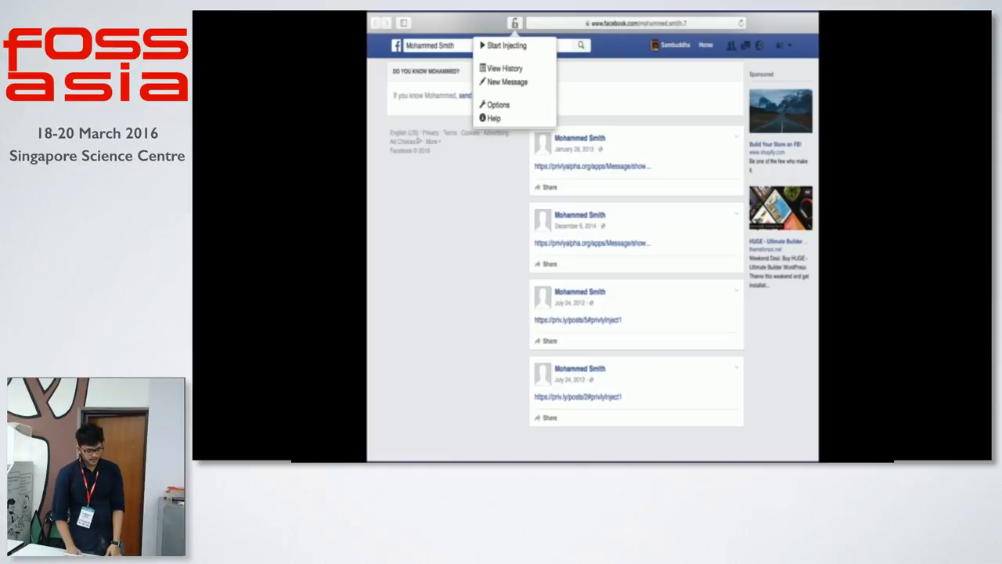
Step: Show the Privly toolbar menu (Start Injecting, View History, New Message) over the Facebook page
click(507, 44)
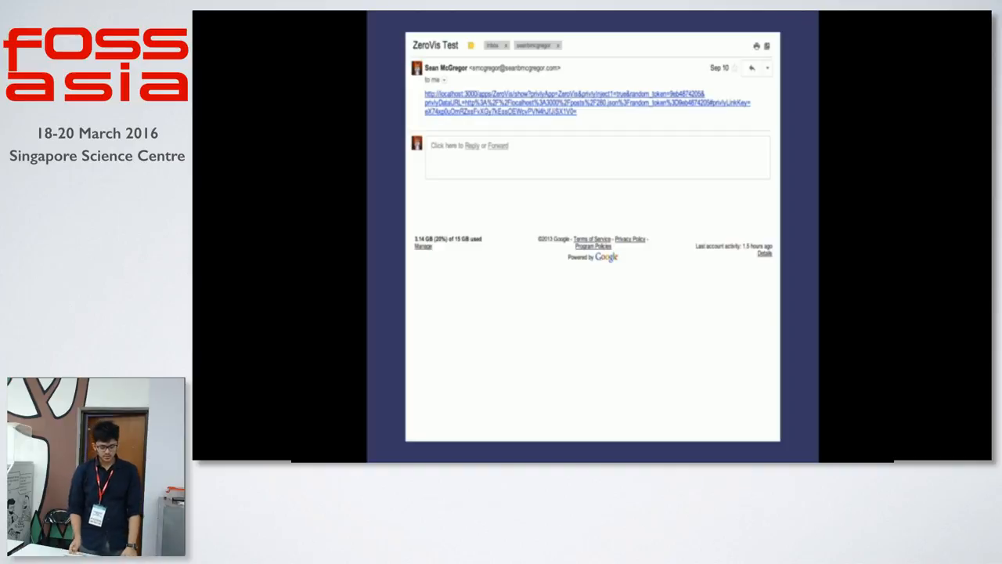
mouse_move(451, 347)
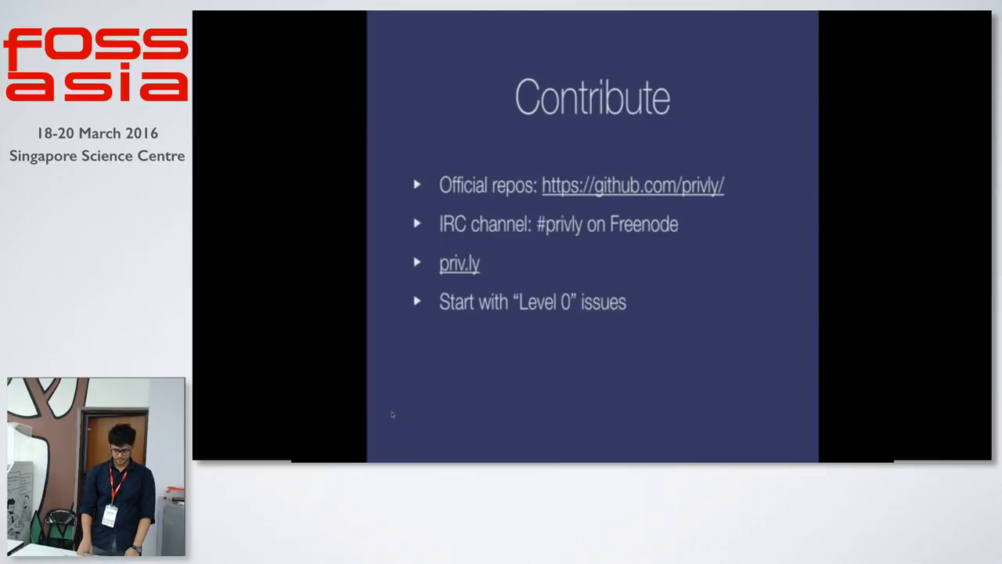
Step: Advance to the closing 'Questions?' slide
key(Right)
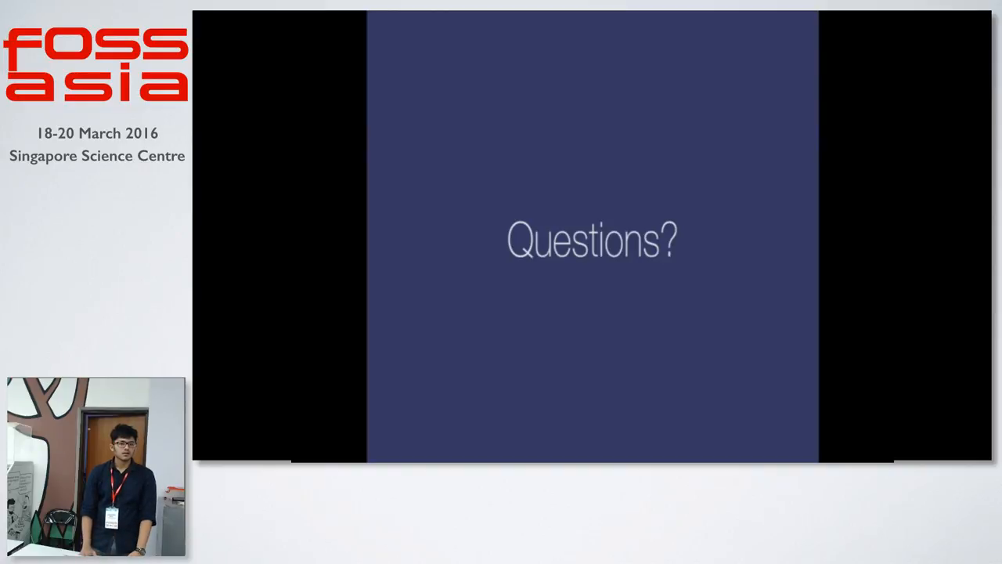